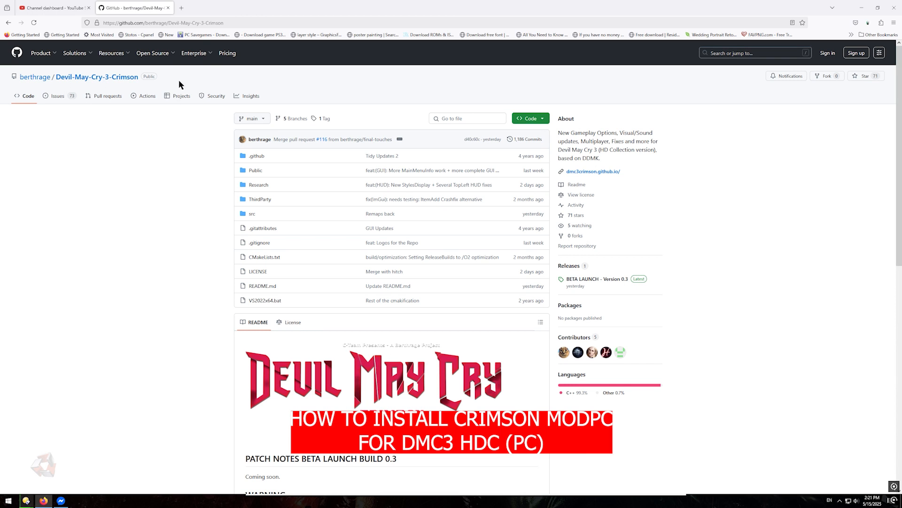
Step: Scroll through the Devil May Cry 3 Crimson README's patch notes, warning and credits
left_click(161, 22)
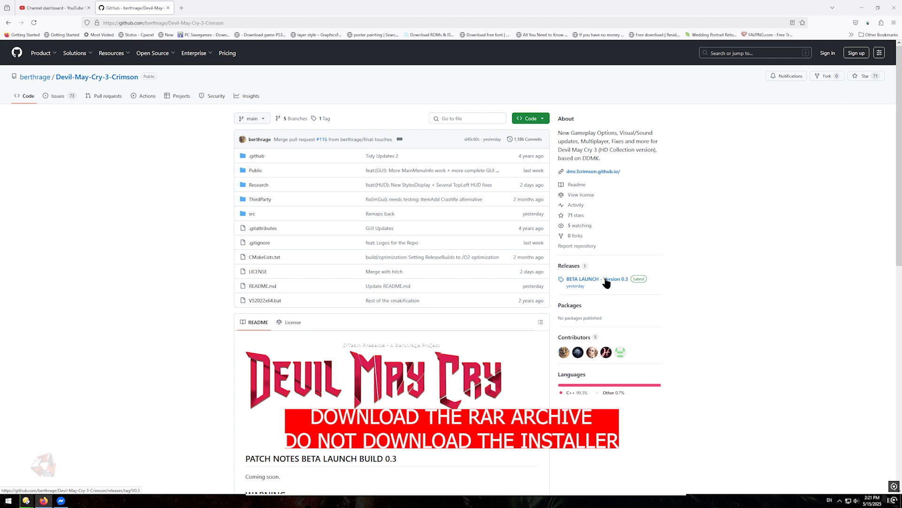
scroll("down", 3)
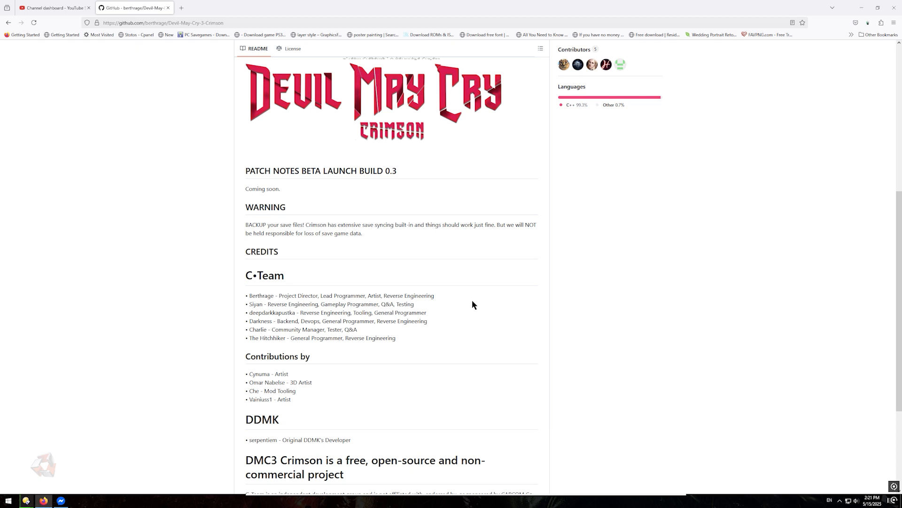
scroll("down", 3)
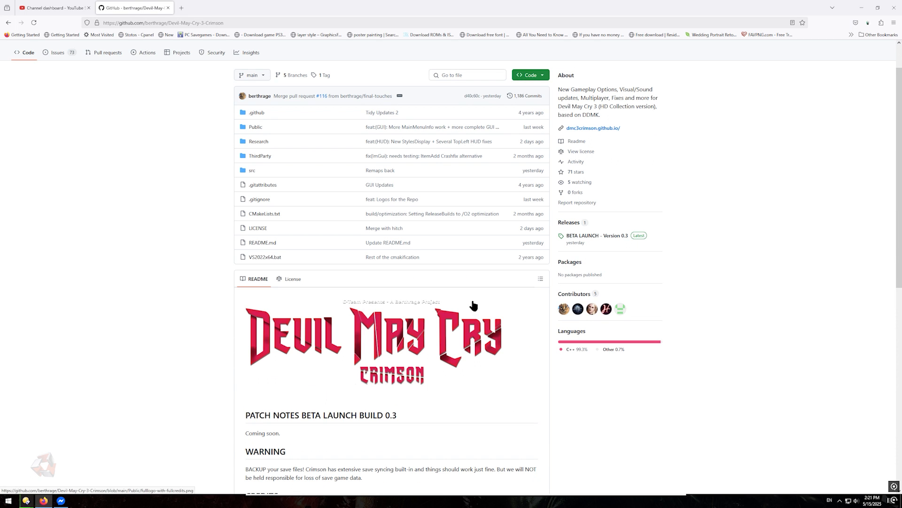
mouse_move(581, 235)
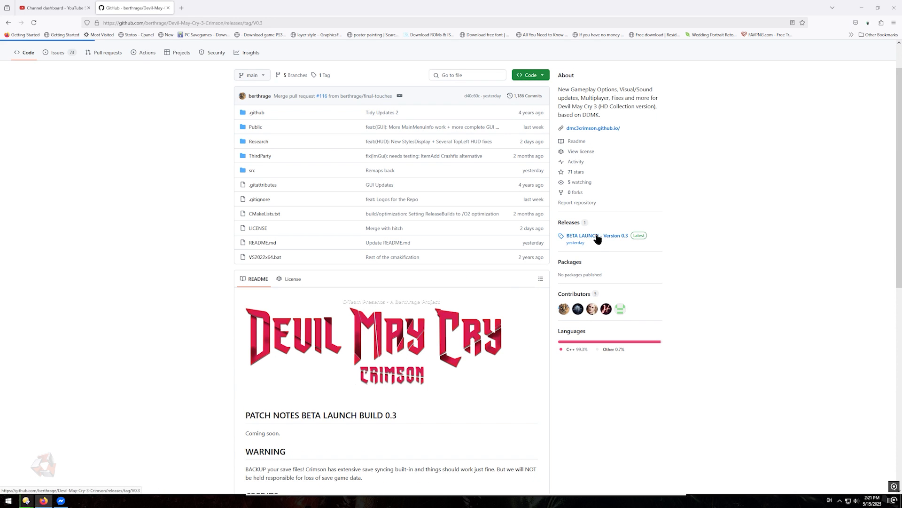
Step: Open the BETA LAUNCH - Version 0.3 release page with its four assets
left_click(581, 236)
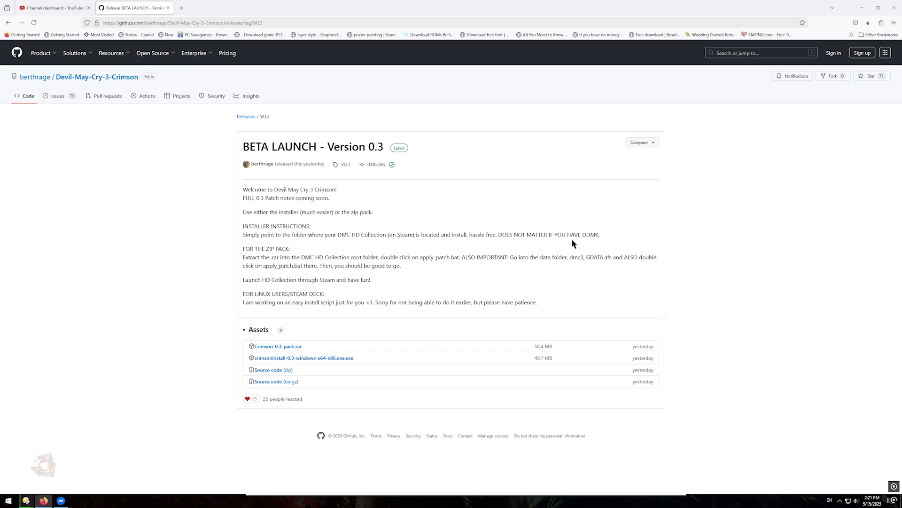
mouse_move(345, 333)
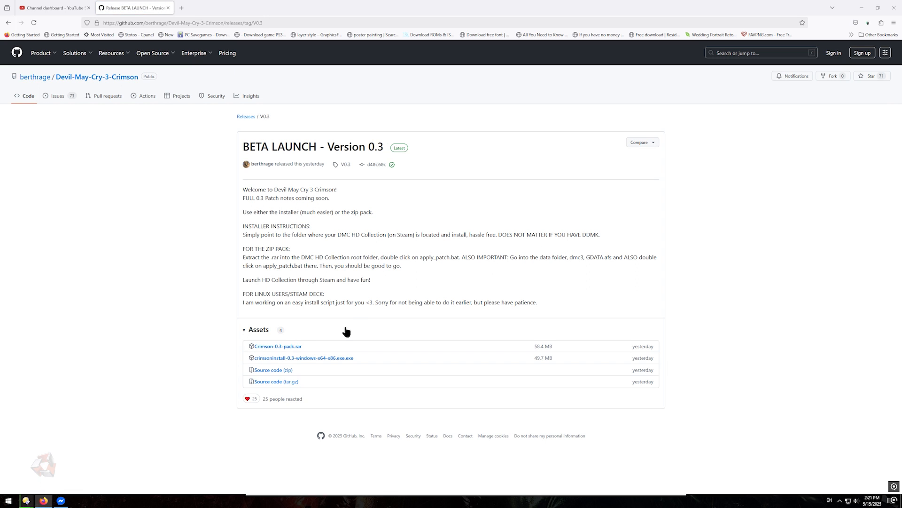
mouse_move(278, 346)
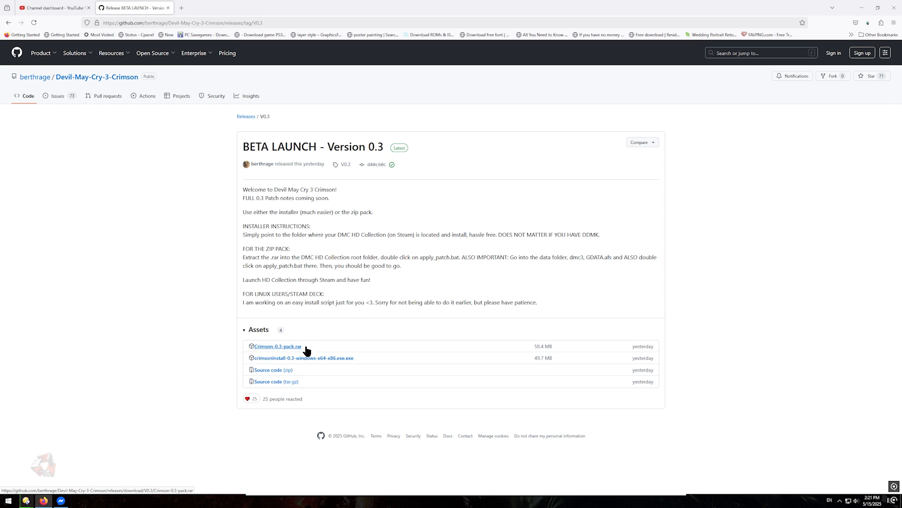
mouse_move(366, 353)
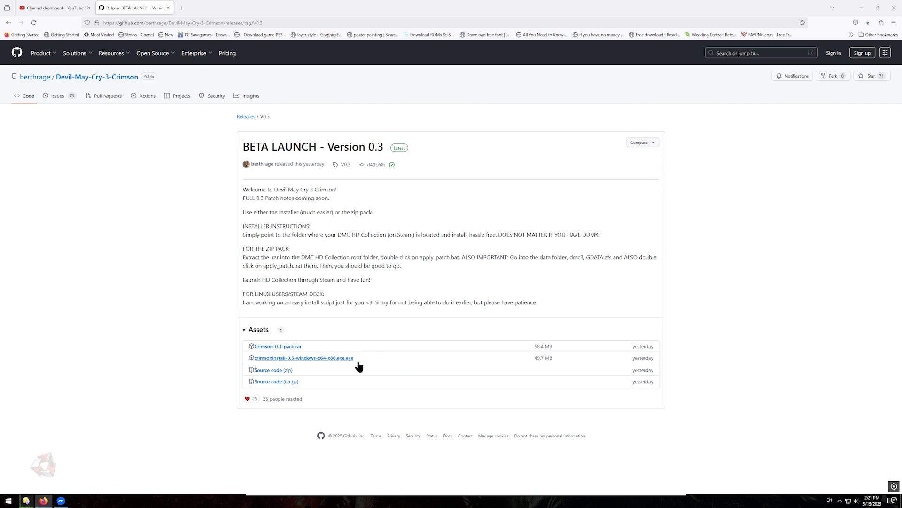
mouse_move(277, 346)
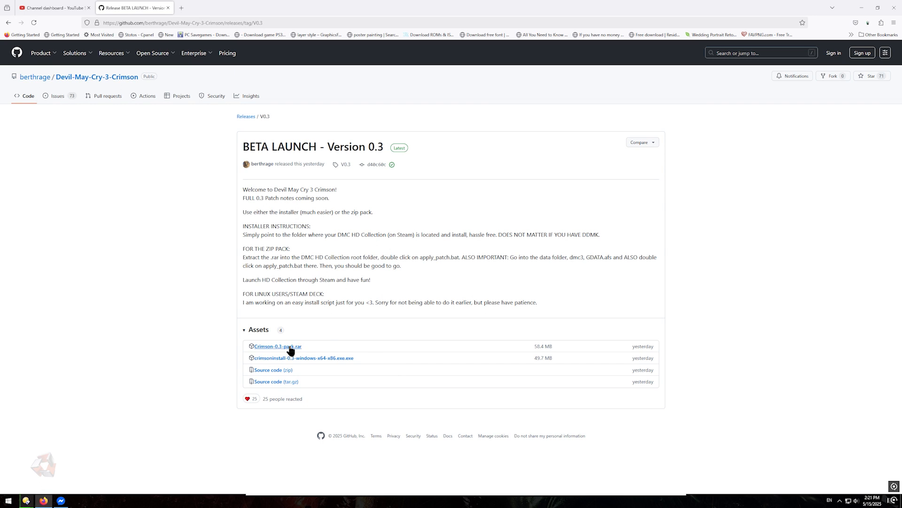
mouse_move(278, 346)
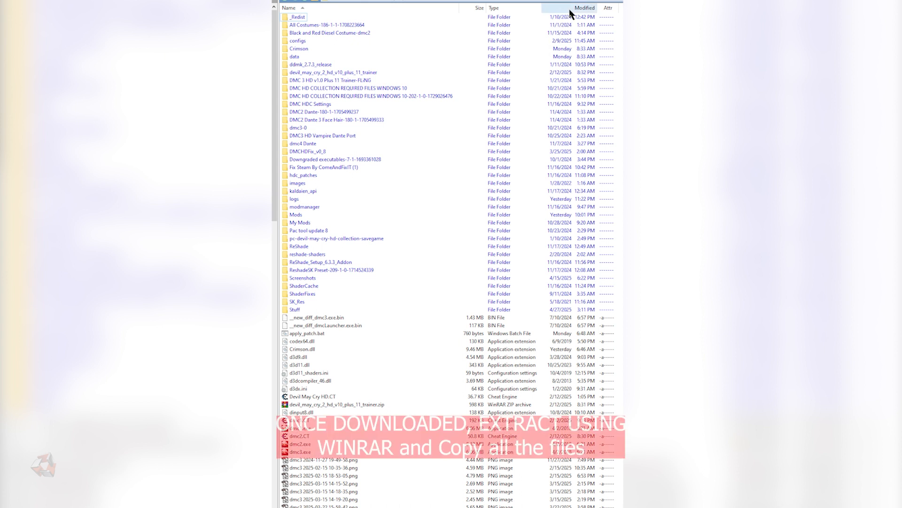
Step: Select Crimson-0.3-pack.rar in Directory Opus and bring up its extraction actions
left_click(584, 7)
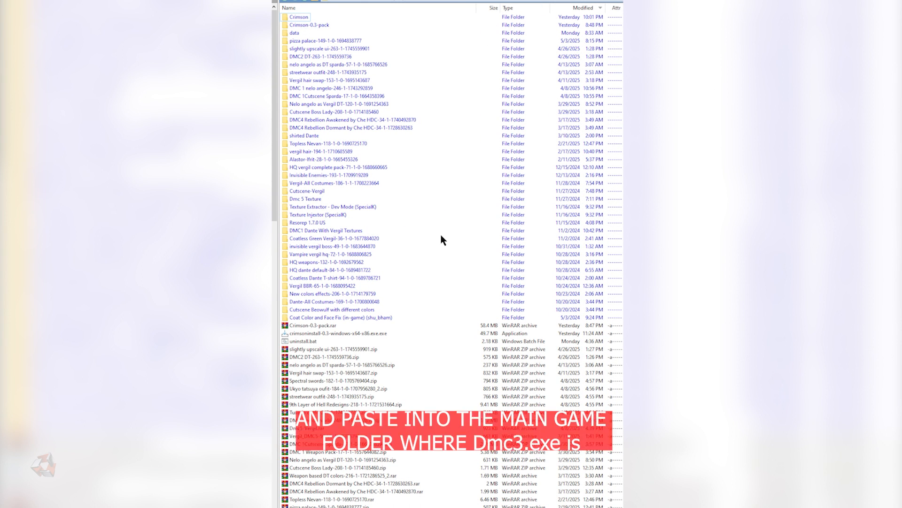
left_click(314, 325)
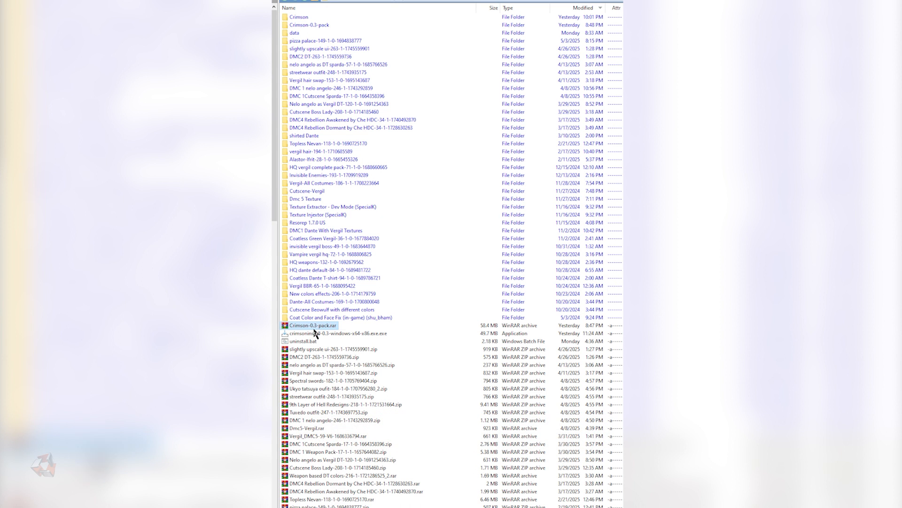
right_click(314, 326)
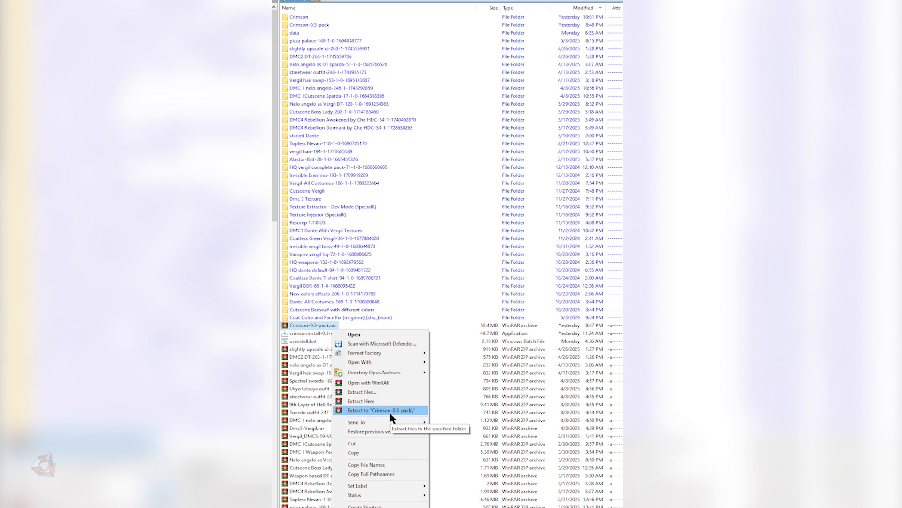
mouse_move(324, 33)
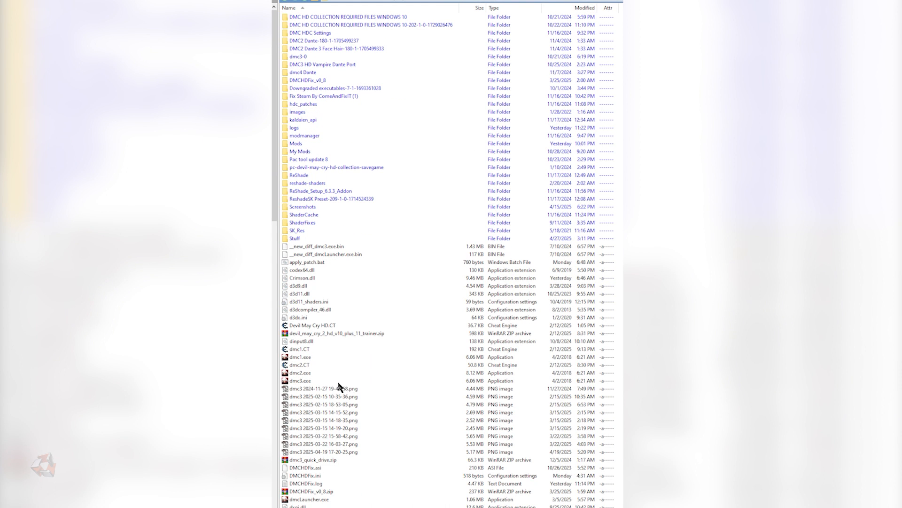
mouse_move(299, 380)
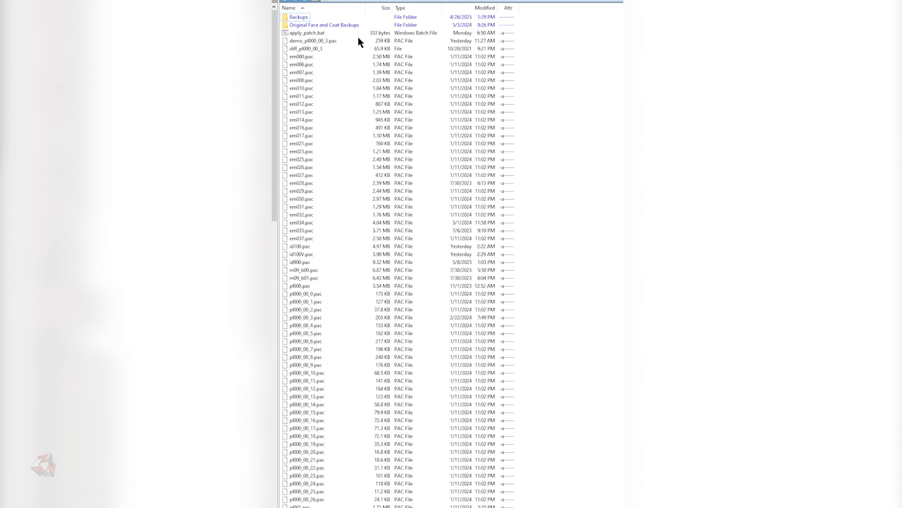
Step: Select apply_patch.bat in the data folder and bring up its run actions
left_click(307, 33)
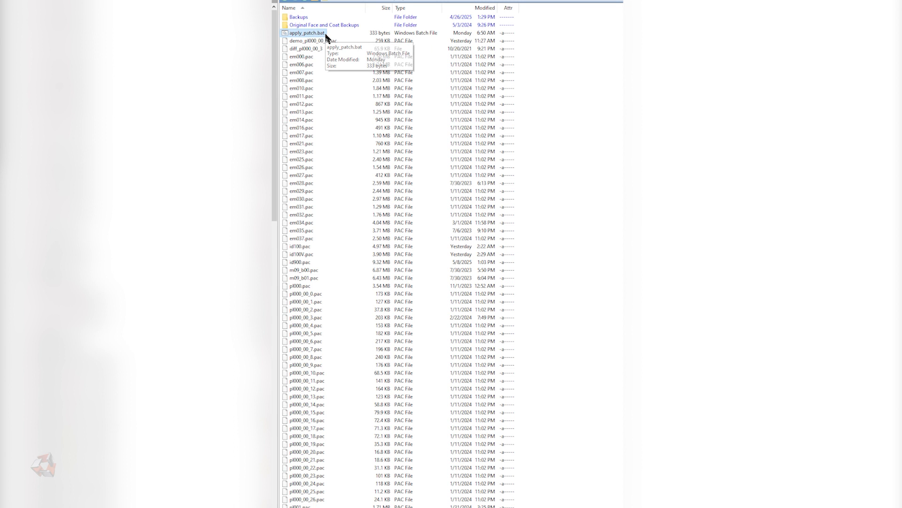
right_click(305, 33)
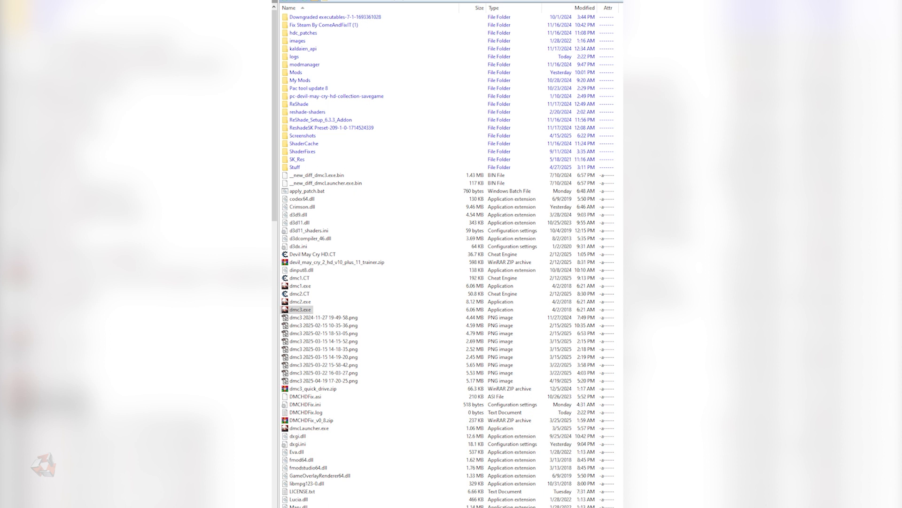
Step: Launch dmc3.exe and browse Crimson's Quickplay, Gameplay, Interface, Camera and Cheats pages
double_click(300, 310)
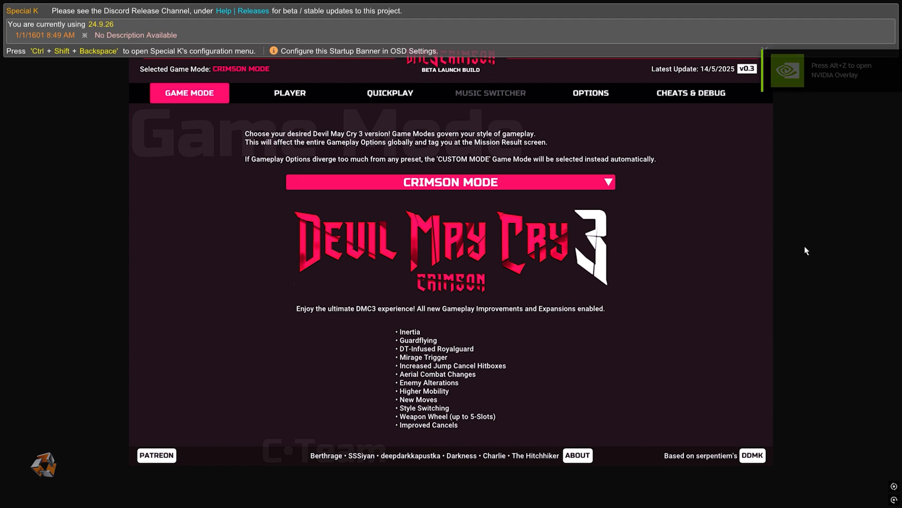
left_click(389, 92)
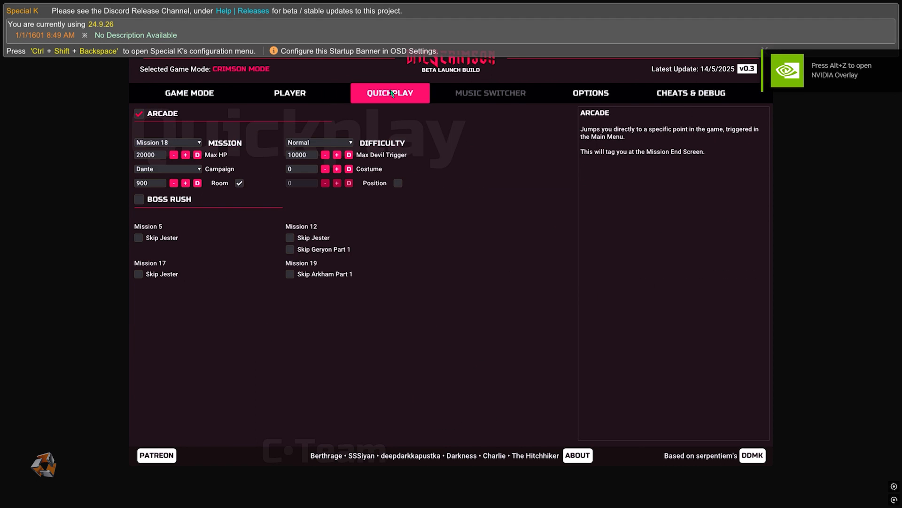
left_click(590, 92)
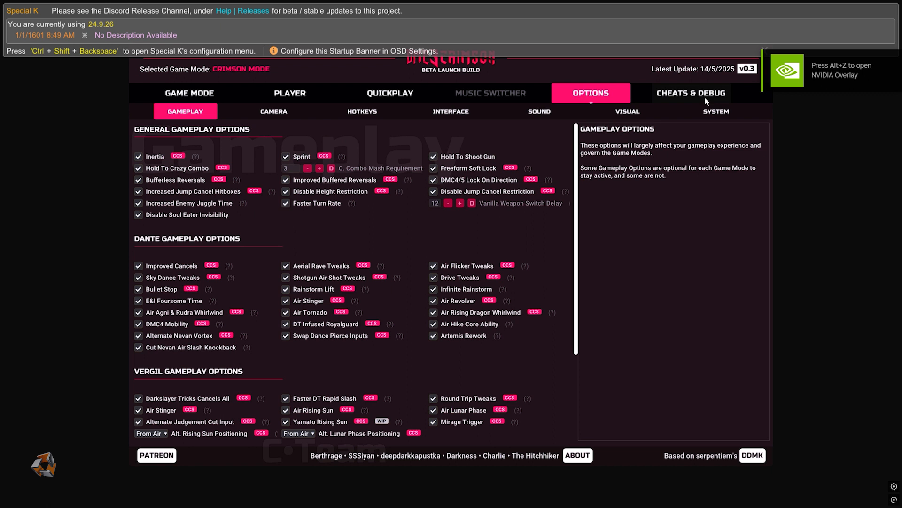
left_click(451, 111)
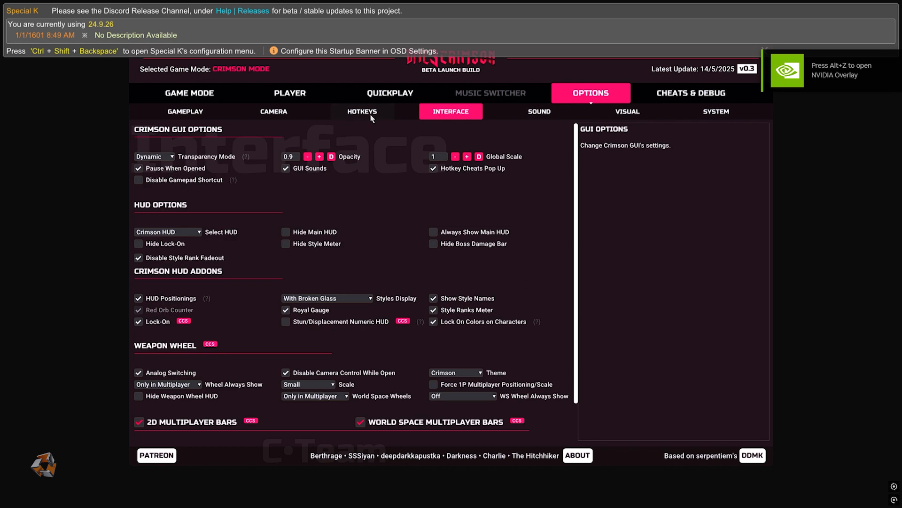
left_click(273, 110)
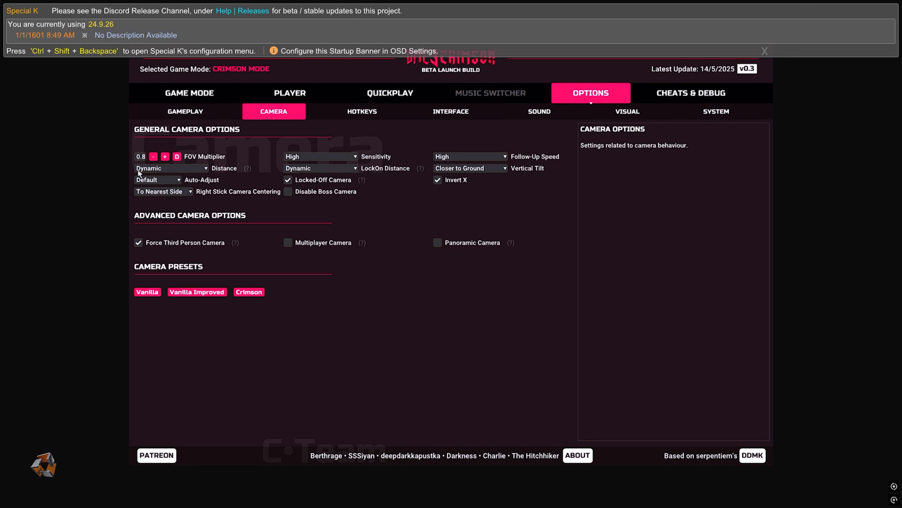
left_click(691, 93)
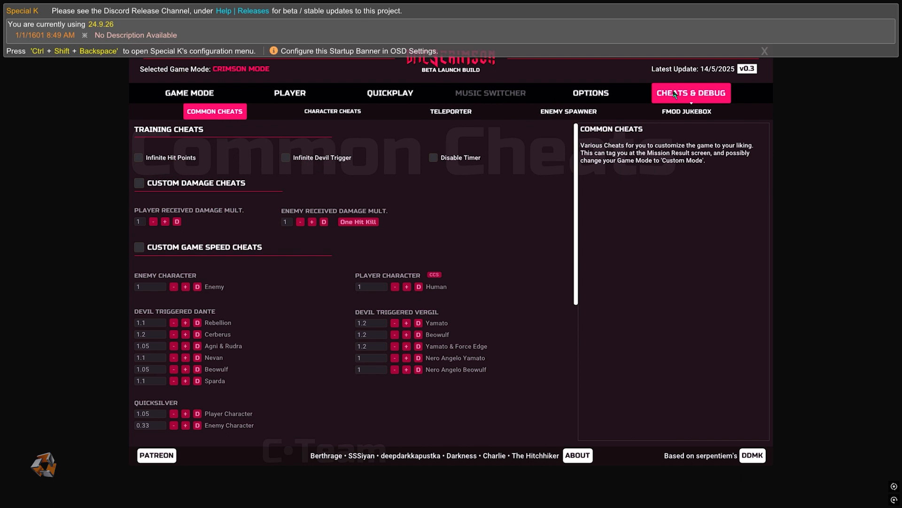